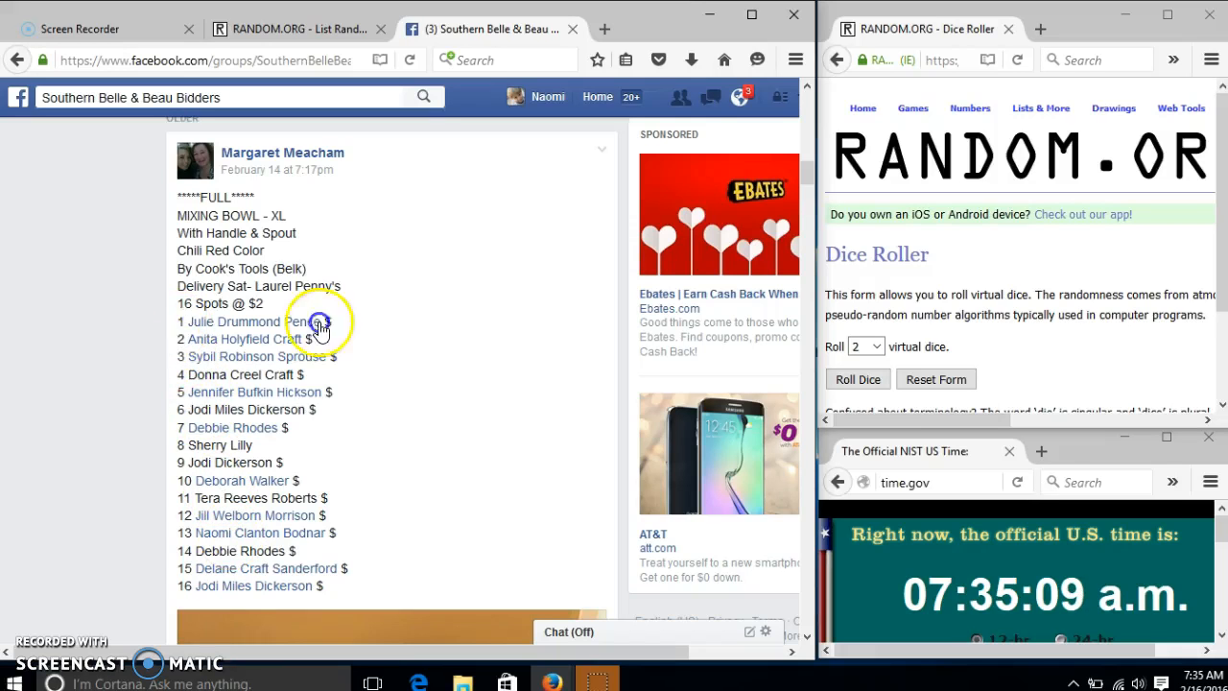
# Step: Highlight the numbered list of 16 names in the mixing bowl post for copying
pyautogui.moveTo(319, 323); pyautogui.dragTo(345, 585)
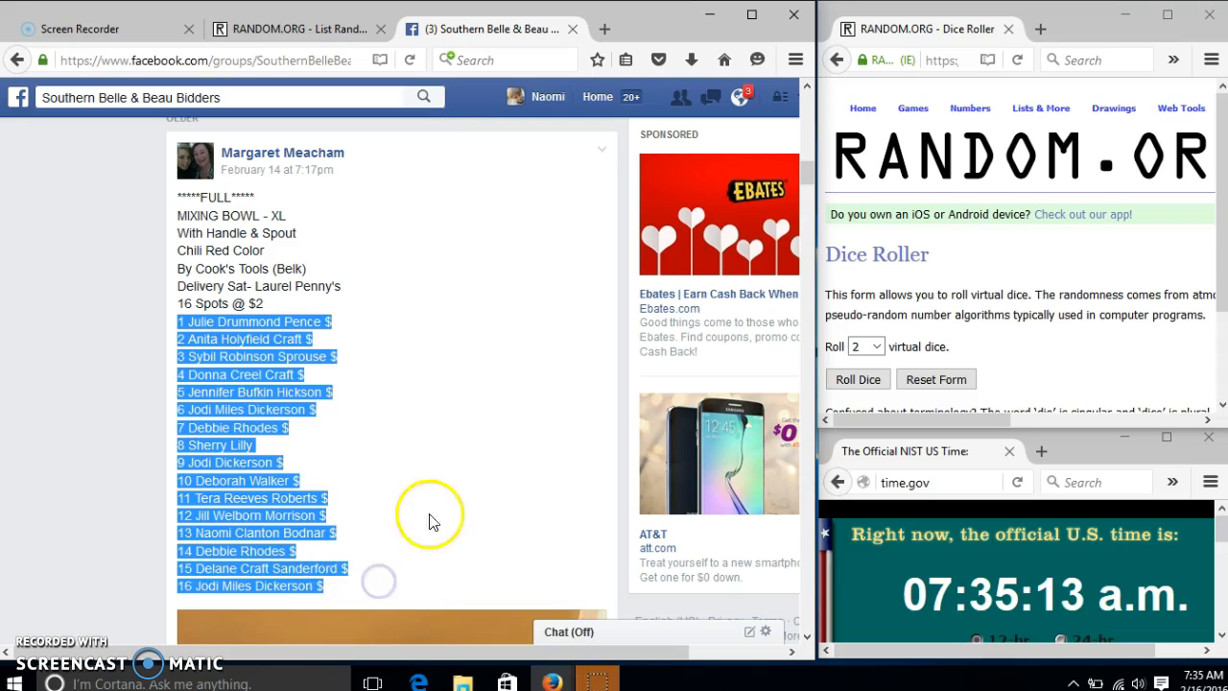
# Step: Comment 'live' under the post, then bring up the List Randomizer
pyautogui.scroll(-3)
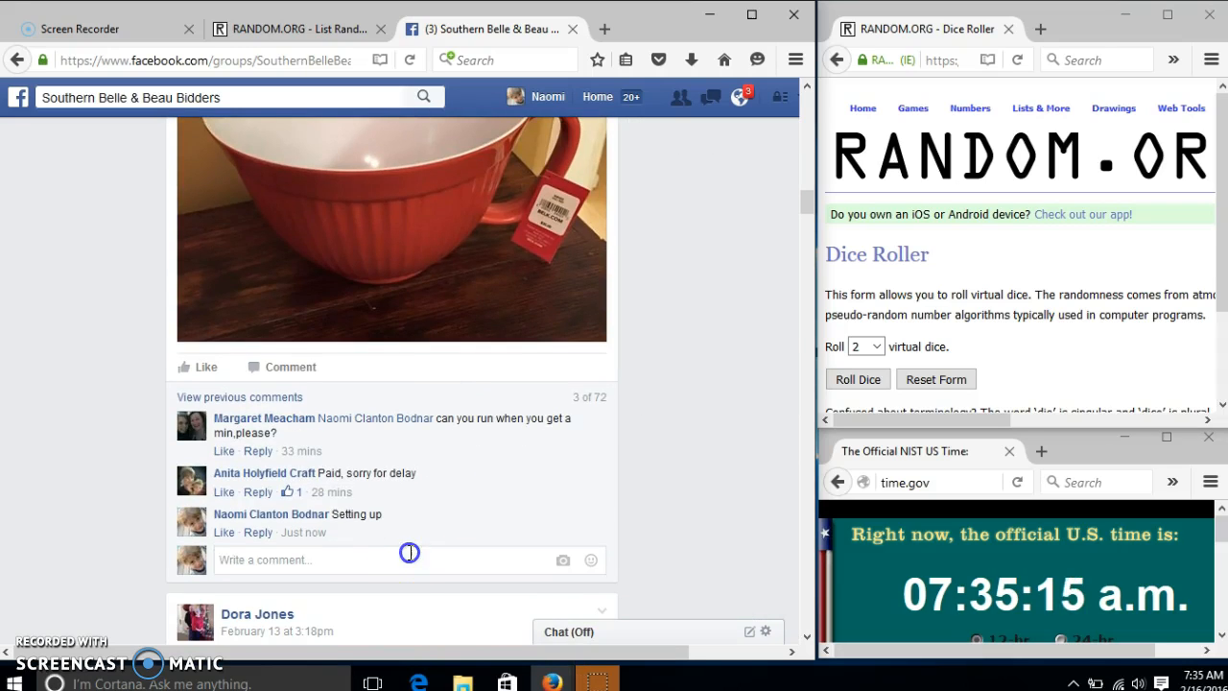
pyautogui.write('live')
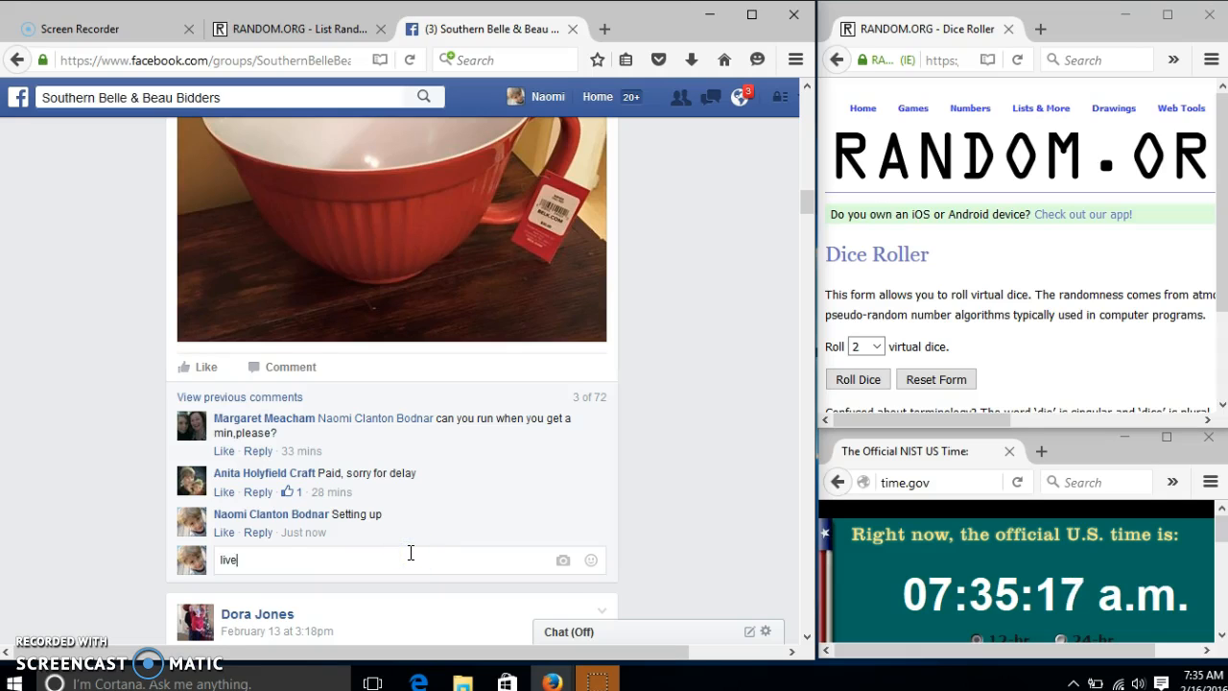
pyautogui.press('Return')
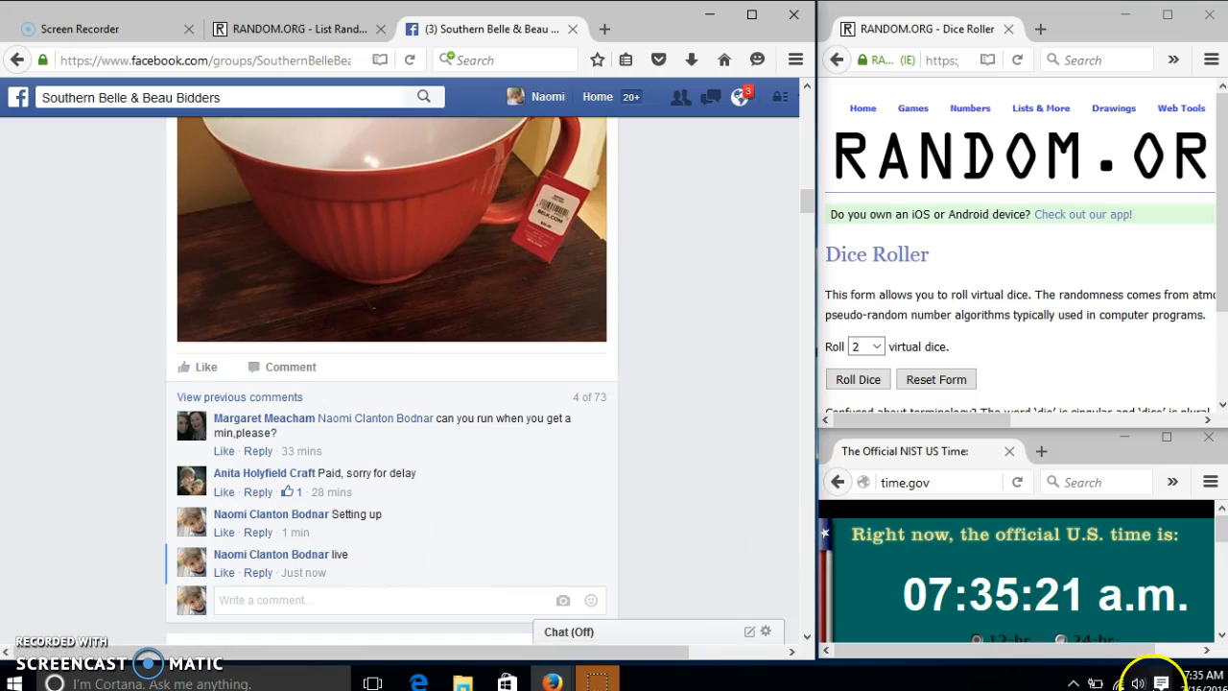
pyautogui.click(1178, 683)
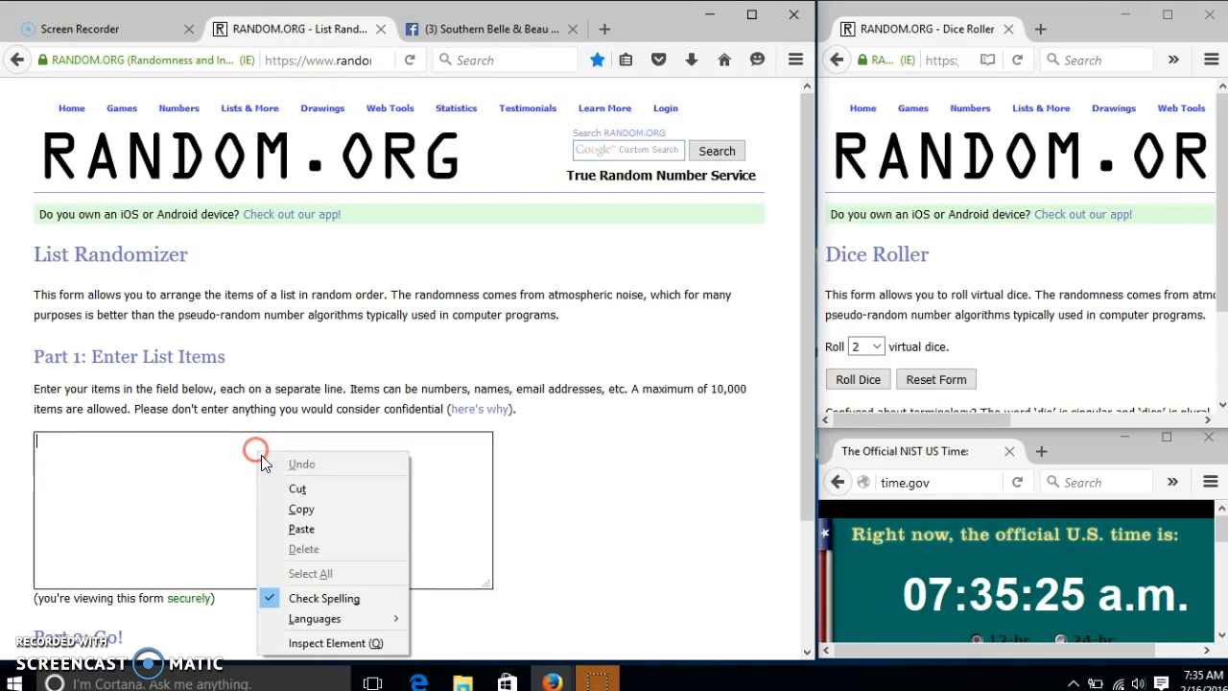
# Step: Paste the 16 names into the List Randomizer and roll two virtual dice
pyautogui.click(301, 529)
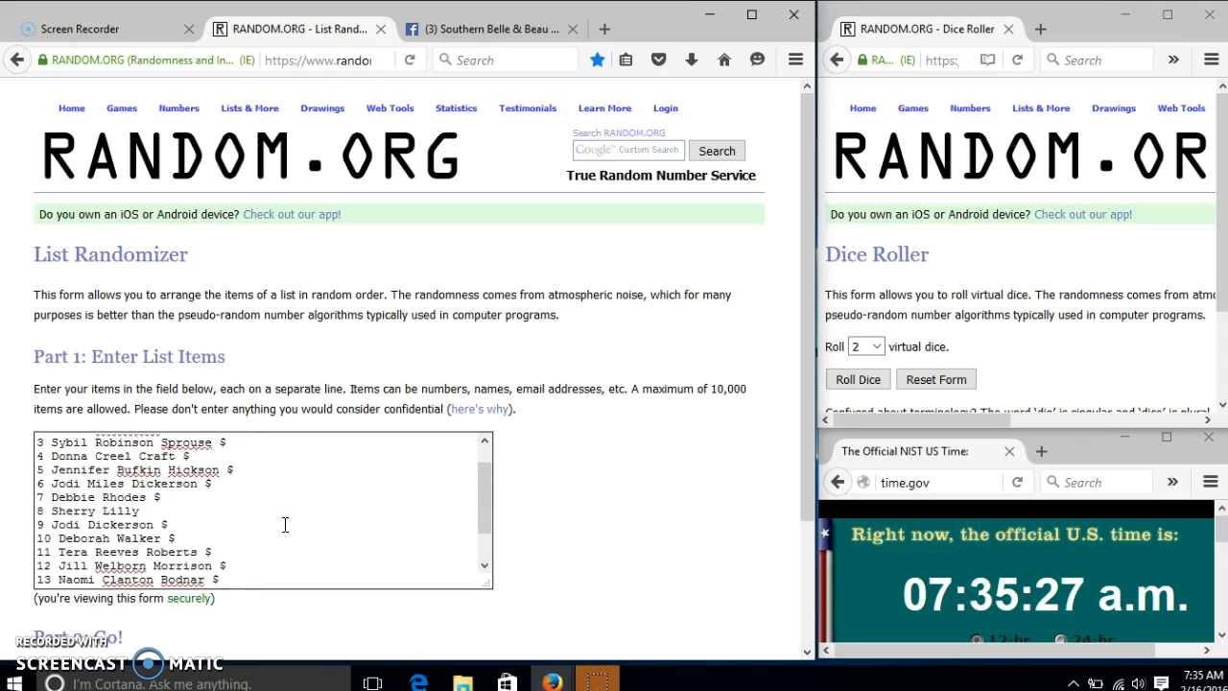
pyautogui.scroll(3)
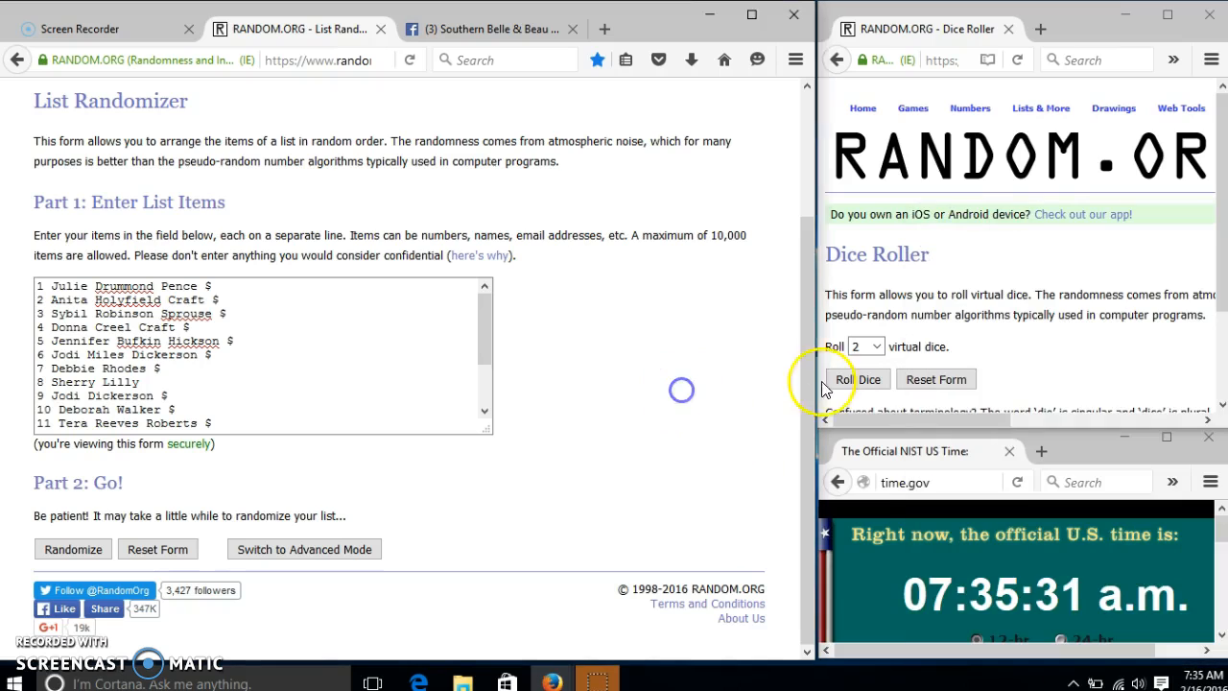
pyautogui.click(856, 378)
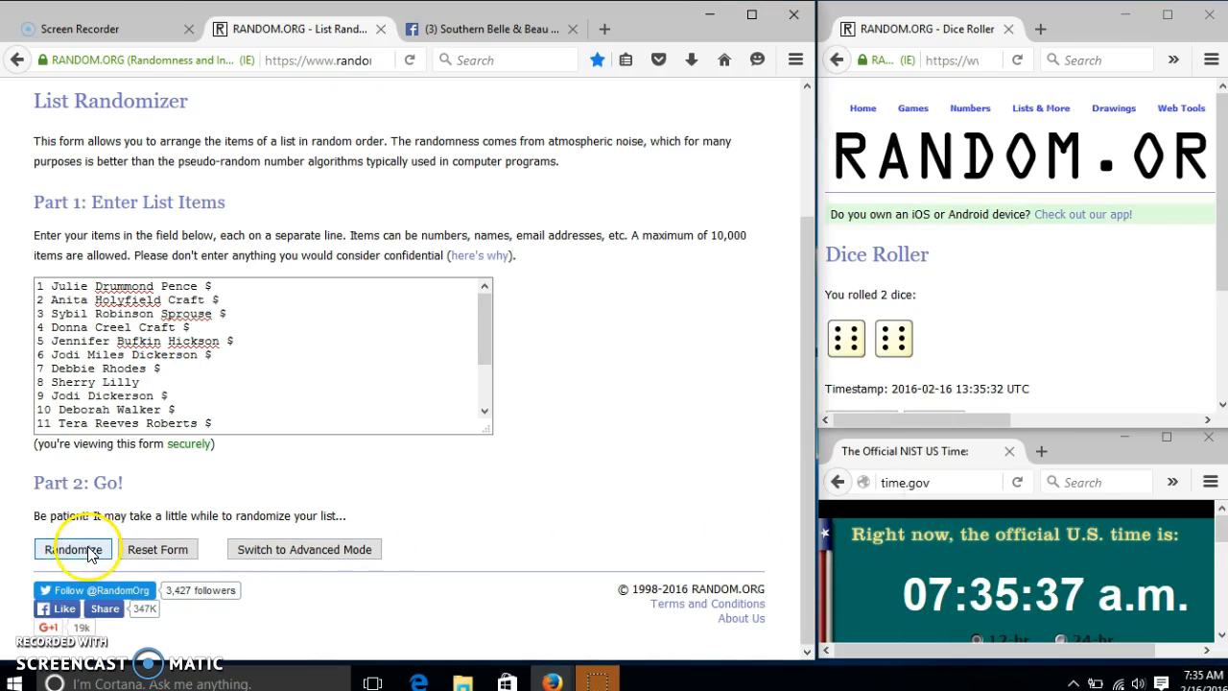
# Step: Shuffle the 16 names with Randomize and Again until the count reads 11 times
pyautogui.click(73, 548)
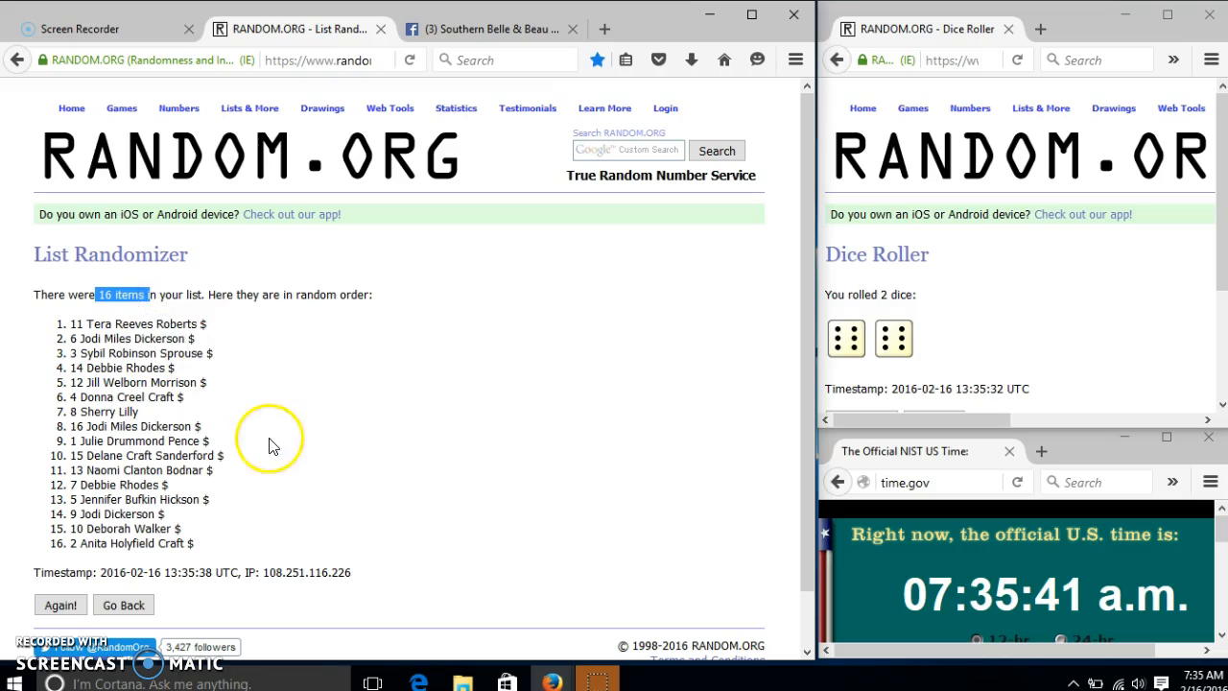
pyautogui.moveTo(809, 337)
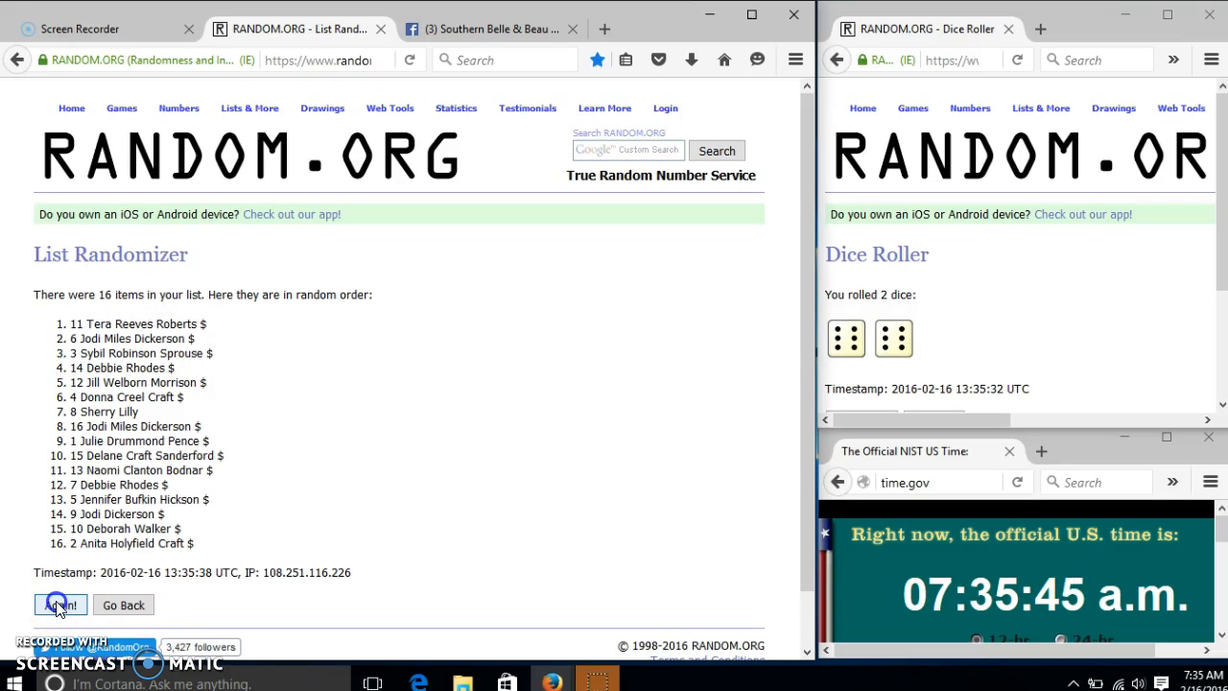
pyautogui.click(59, 605)
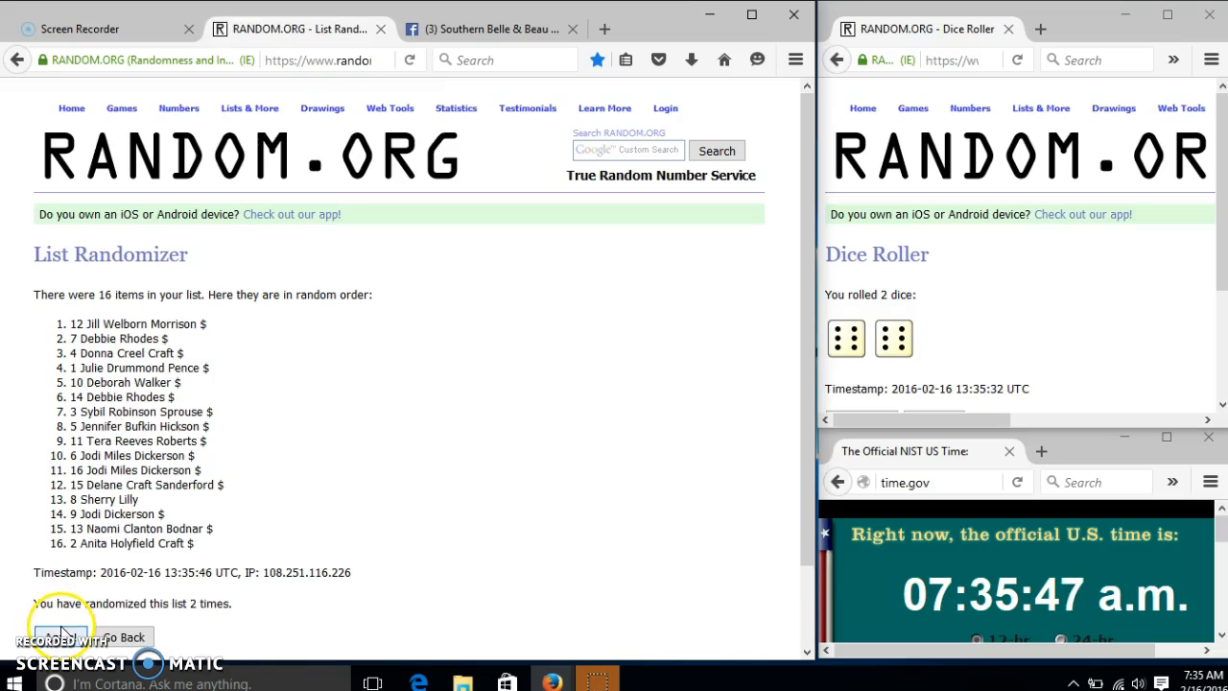
pyautogui.click(59, 637)
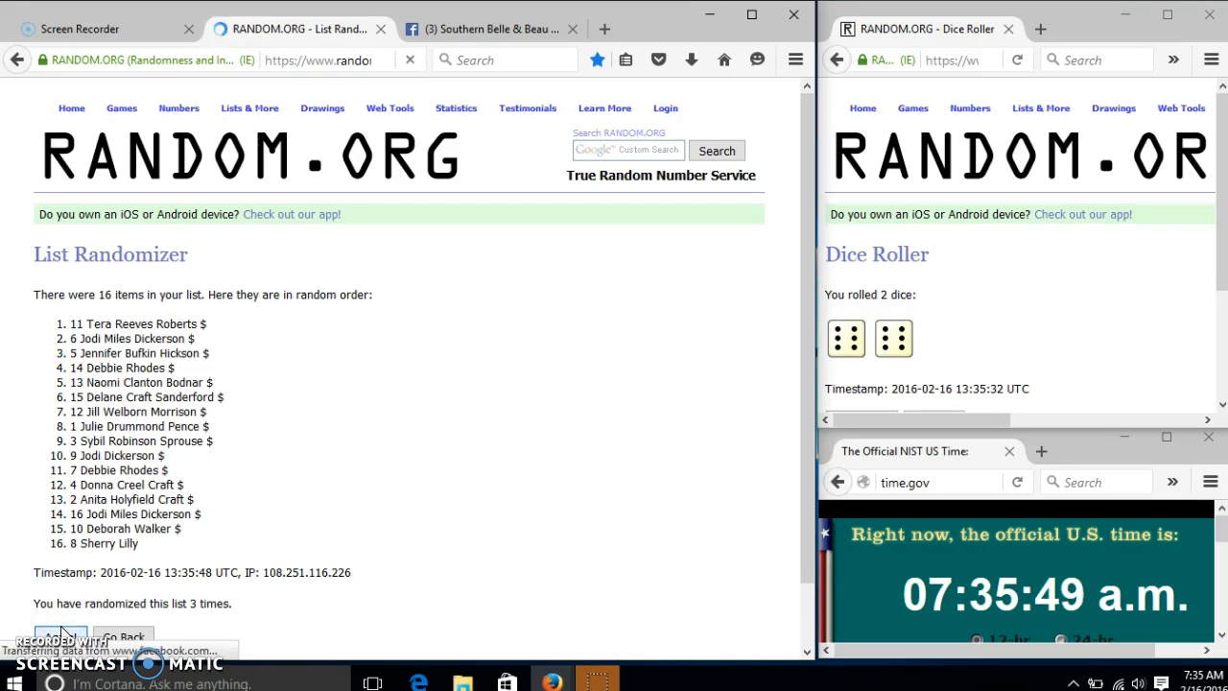
pyautogui.click(60, 637)
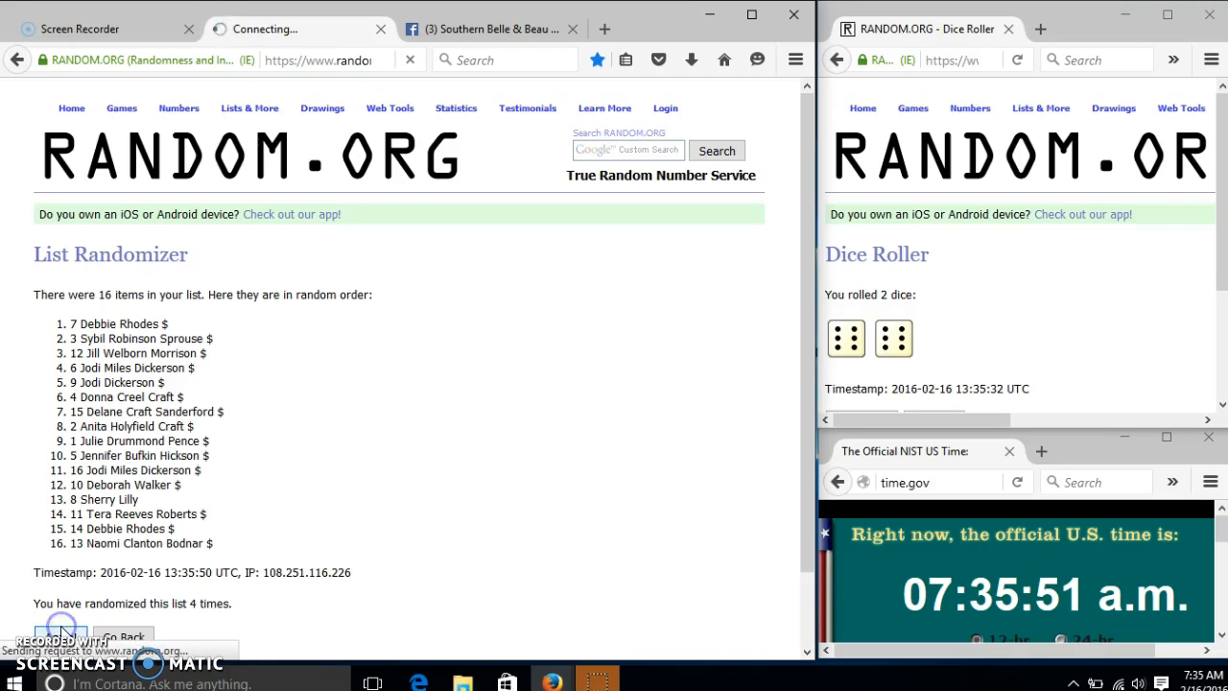
pyautogui.click(61, 629)
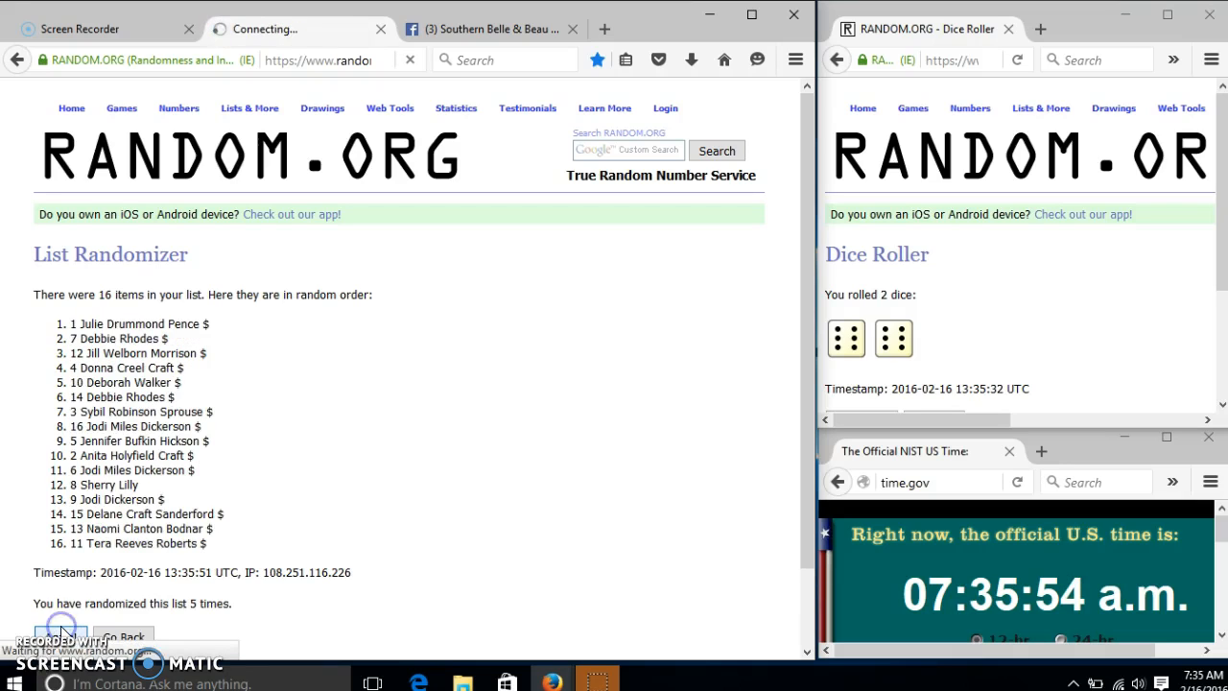
pyautogui.click(61, 637)
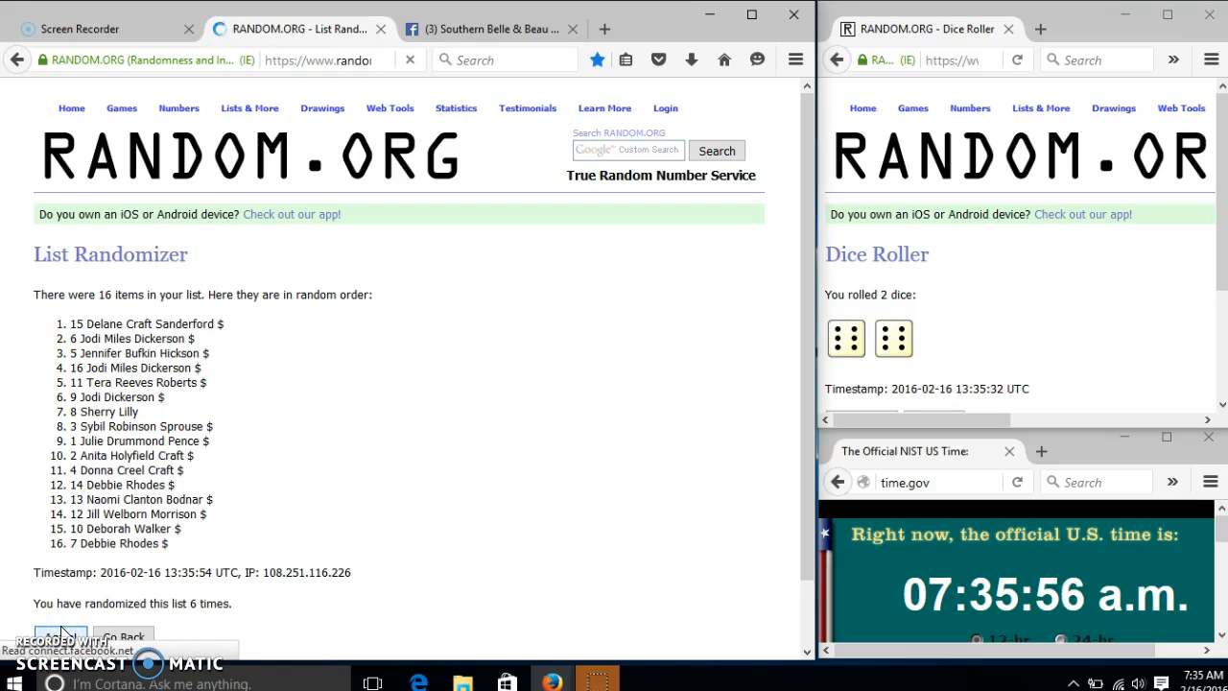
pyautogui.click(61, 637)
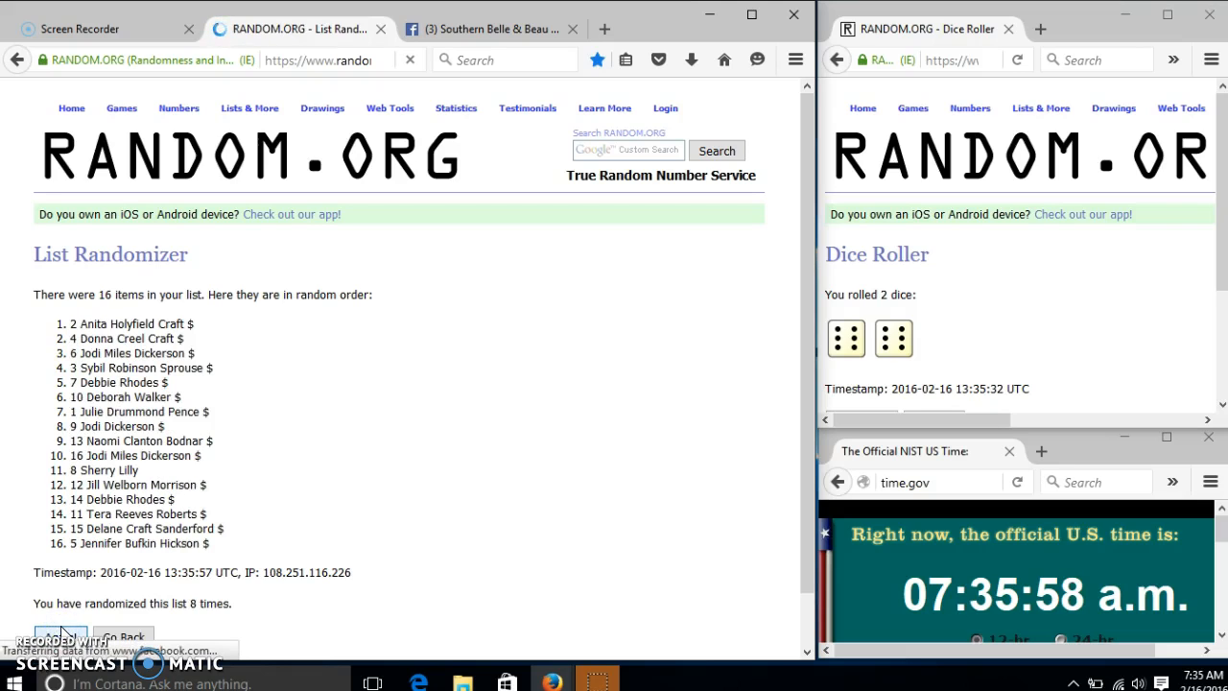
pyautogui.click(62, 635)
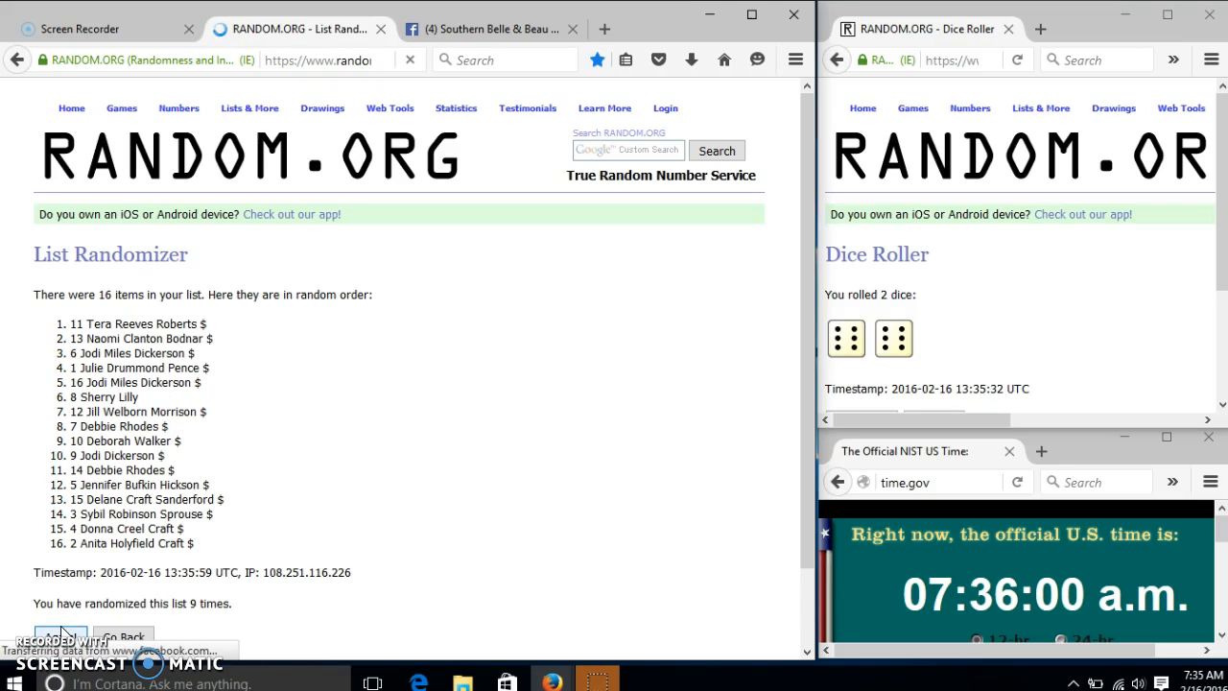
pyautogui.click(60, 637)
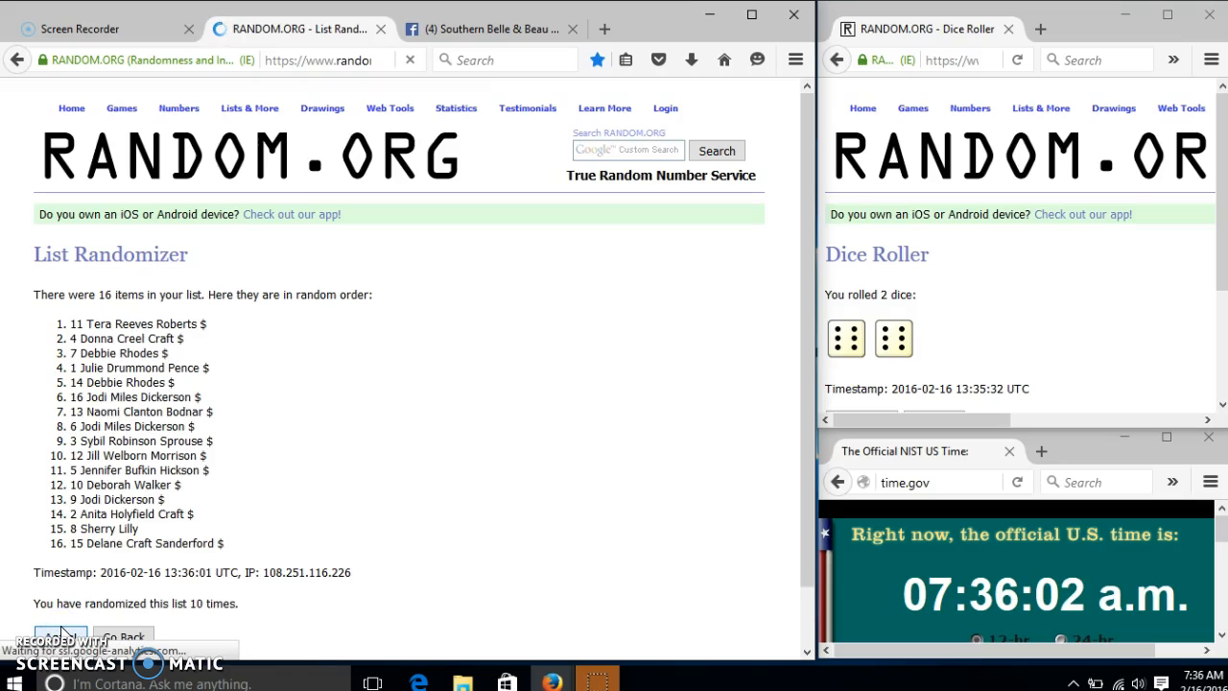
pyautogui.click(60, 637)
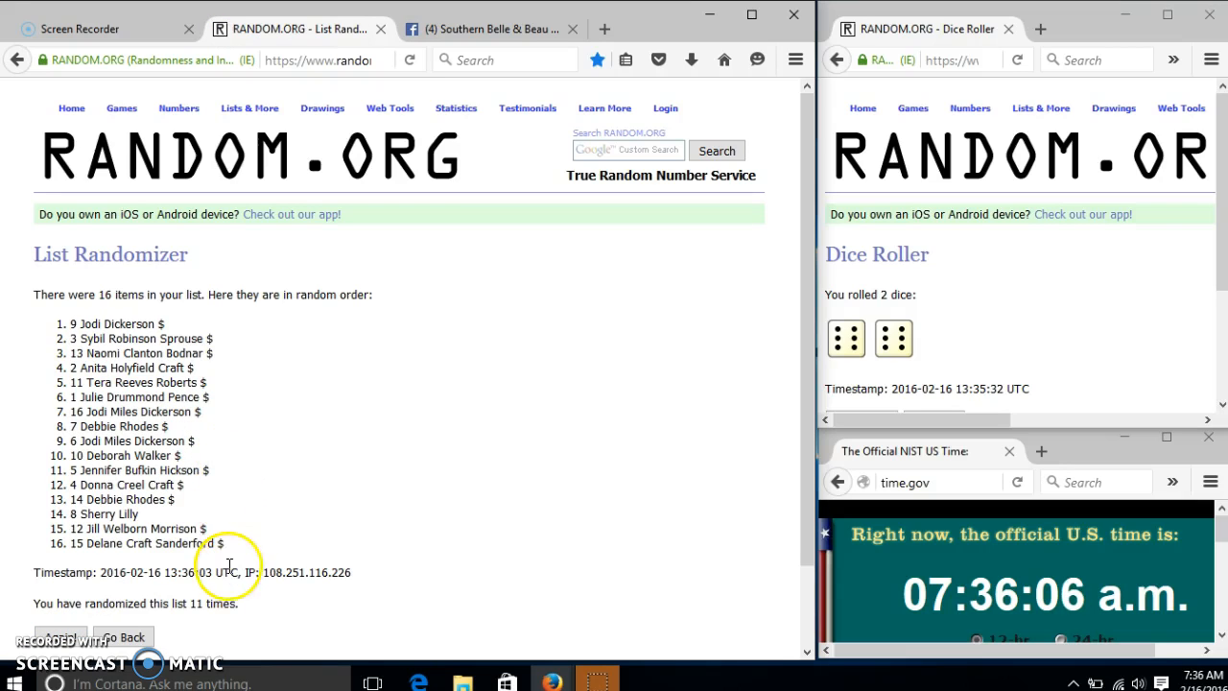
# Step: Highlight the '11 times' count, then shuffle once more for a twelfth randomization
pyautogui.doubleClick(209, 603)
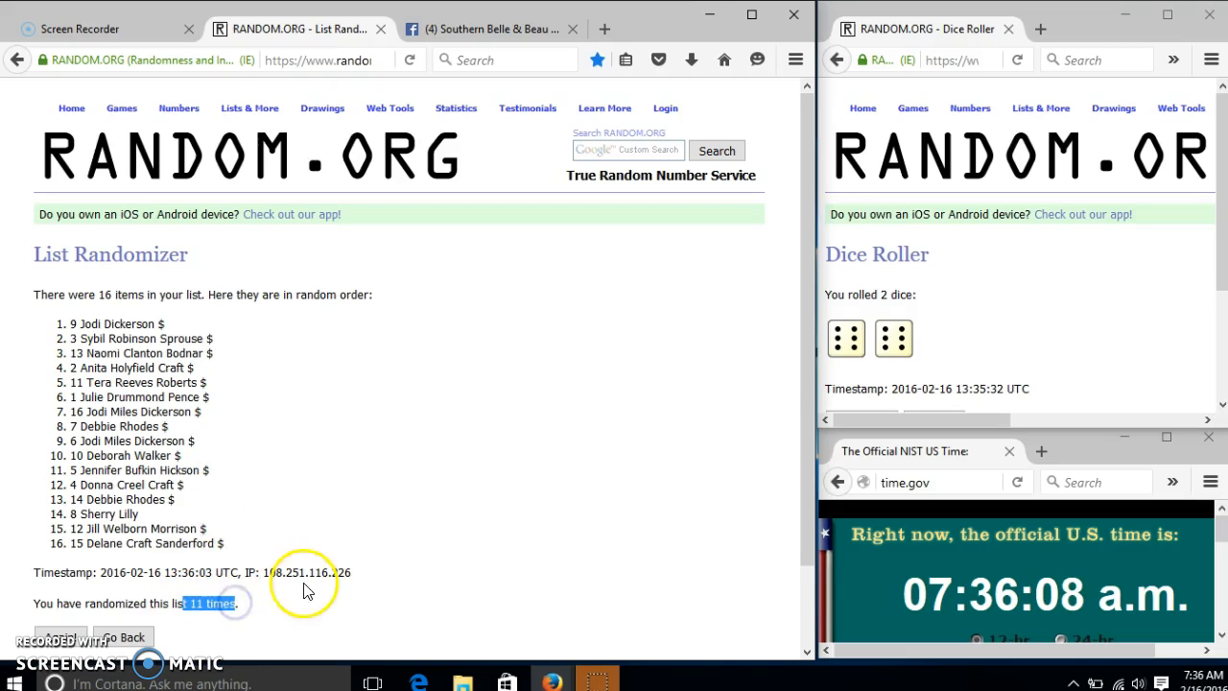
pyautogui.moveTo(1113, 610)
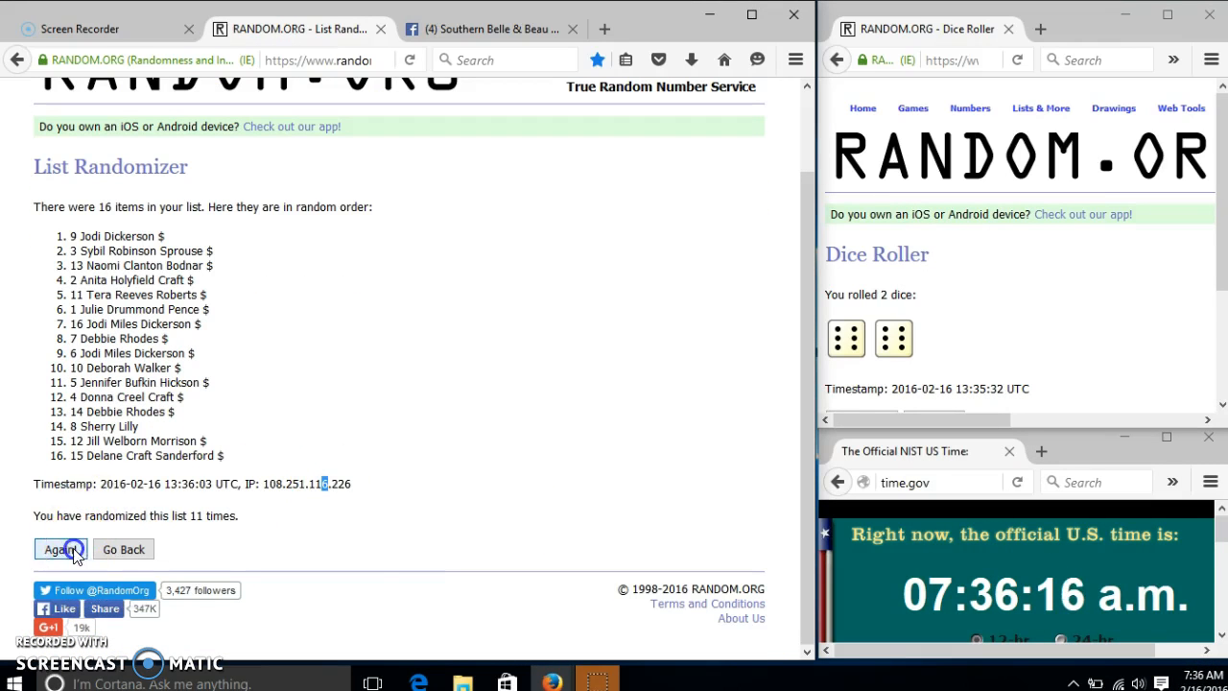
pyautogui.click(60, 549)
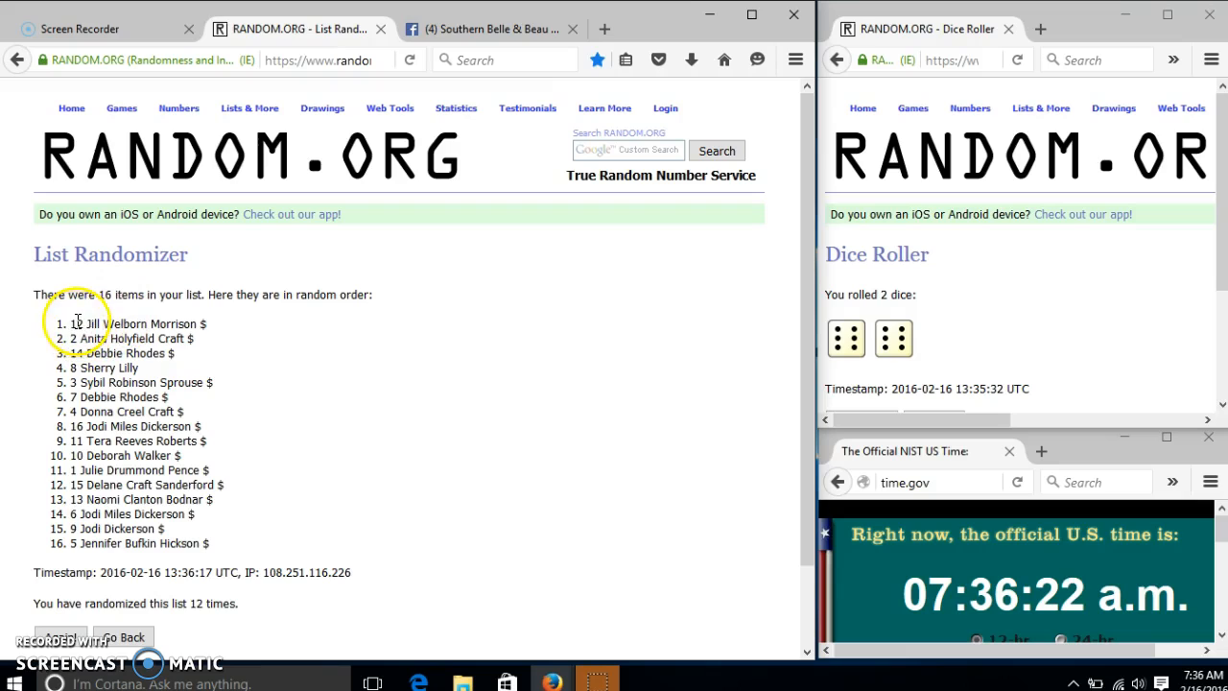
pyautogui.doubleClick(102, 295)
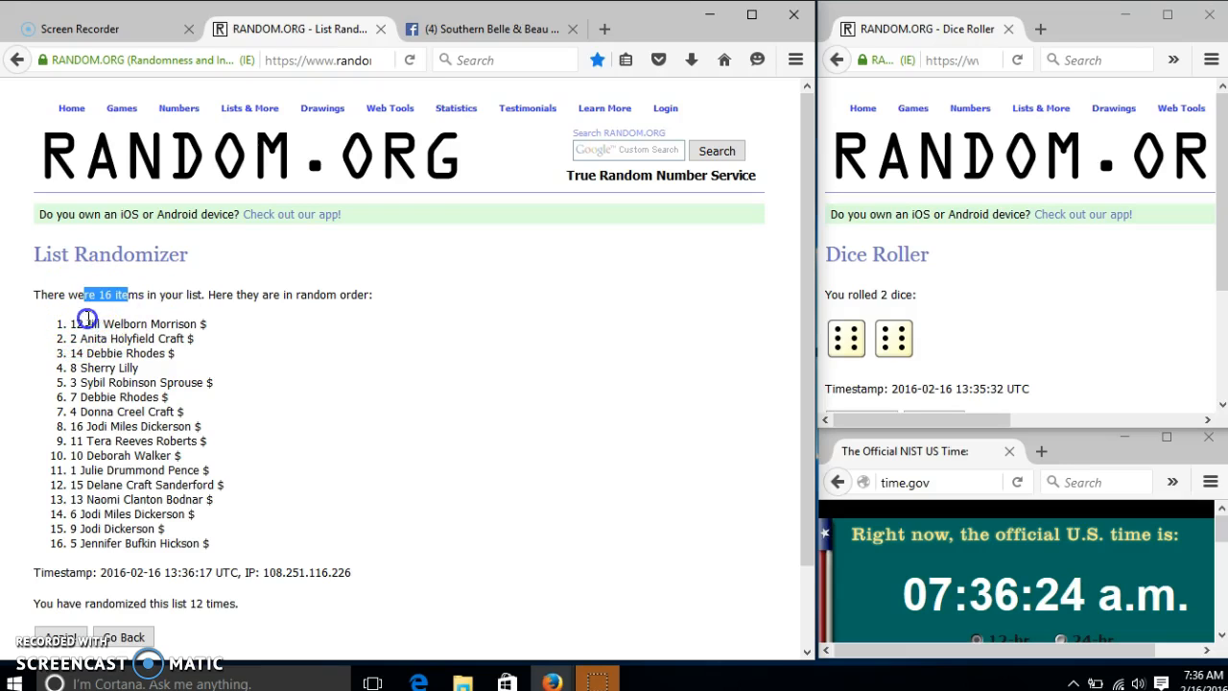
pyautogui.doubleClick(134, 323)
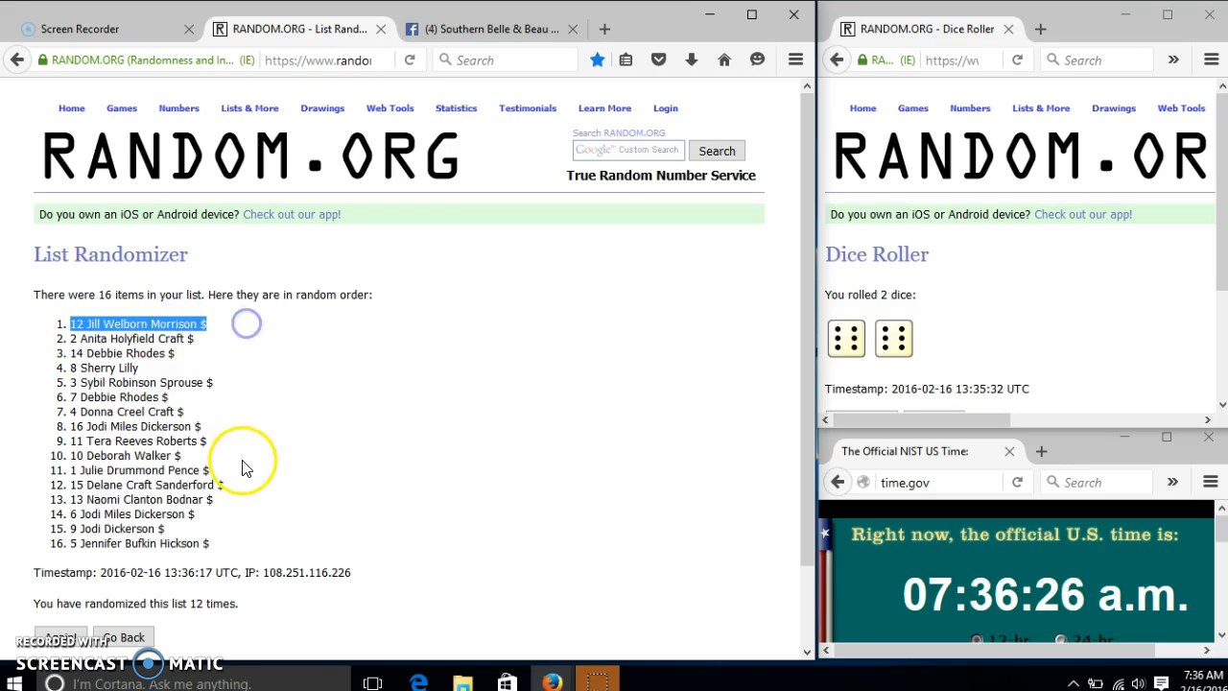
pyautogui.scroll(-3)
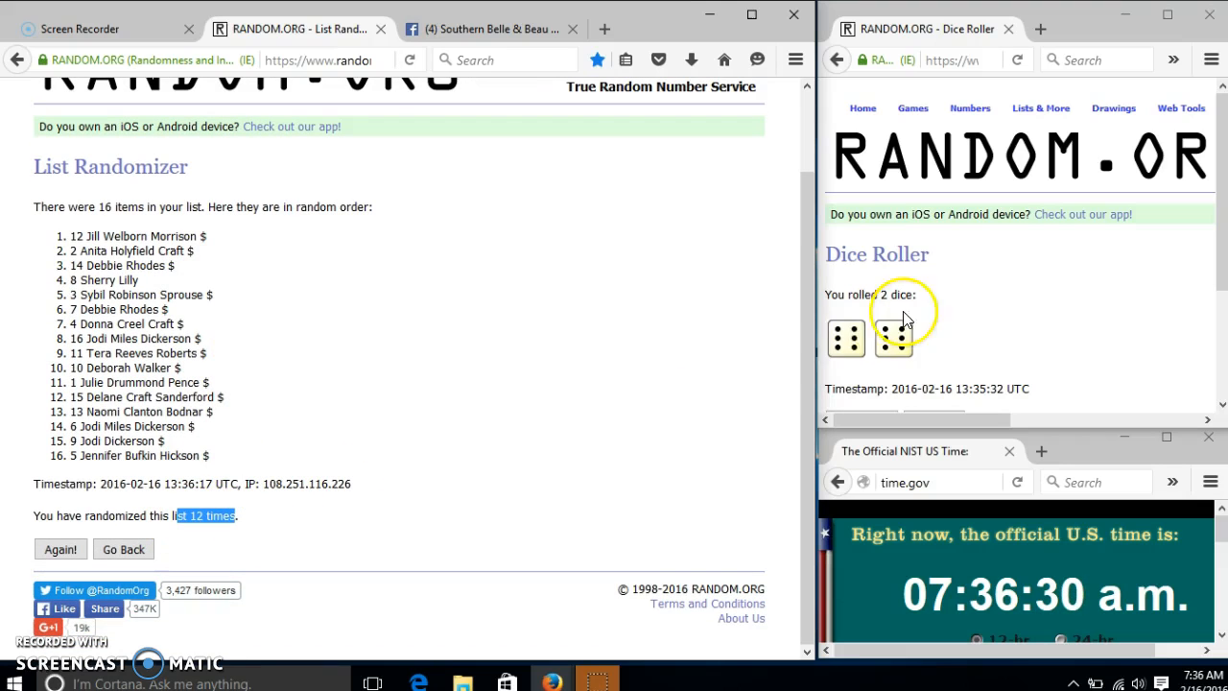
pyautogui.click(489, 29)
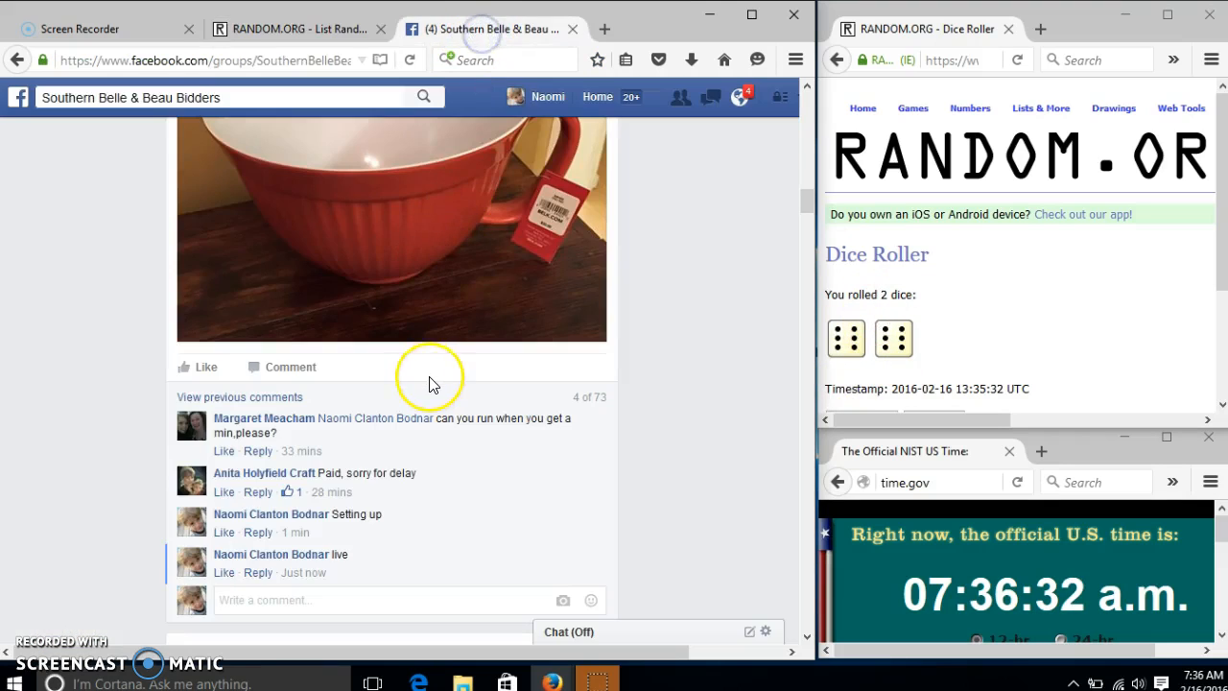